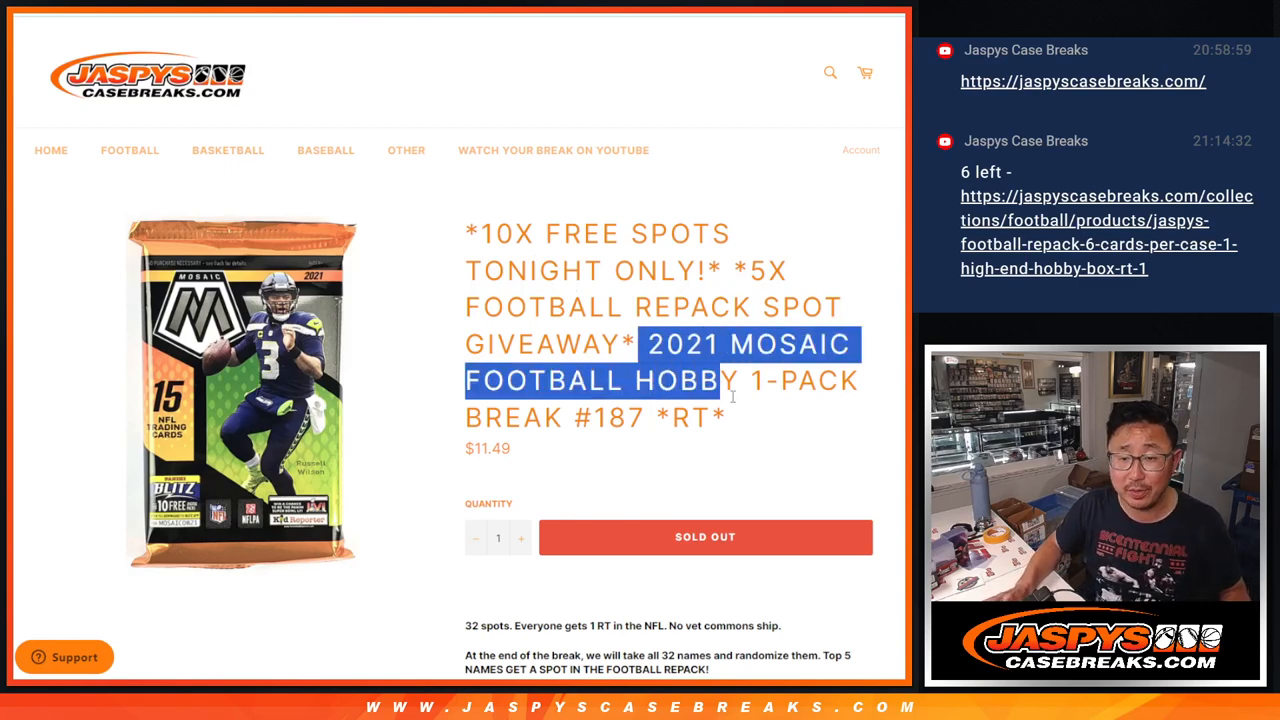
Step: Copy the Mosaic Football break #187 title and add a second sheet to the spreadsheet
click(748, 412)
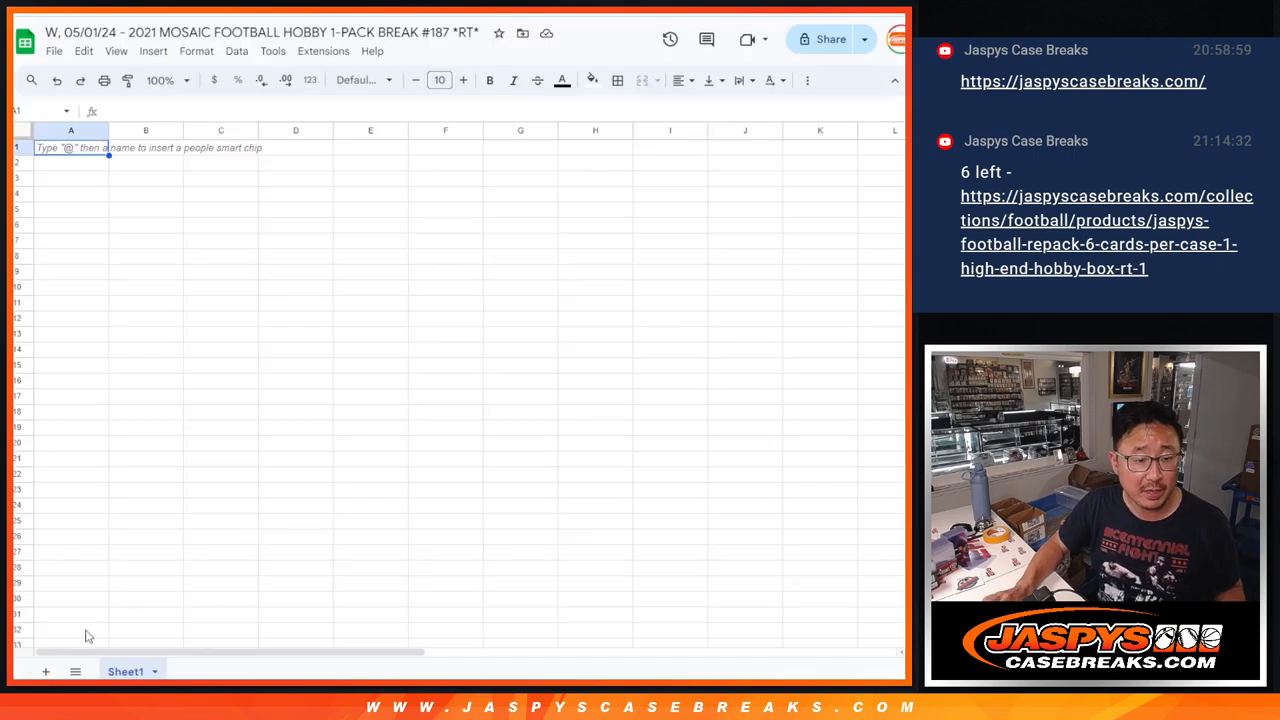
click(192, 672)
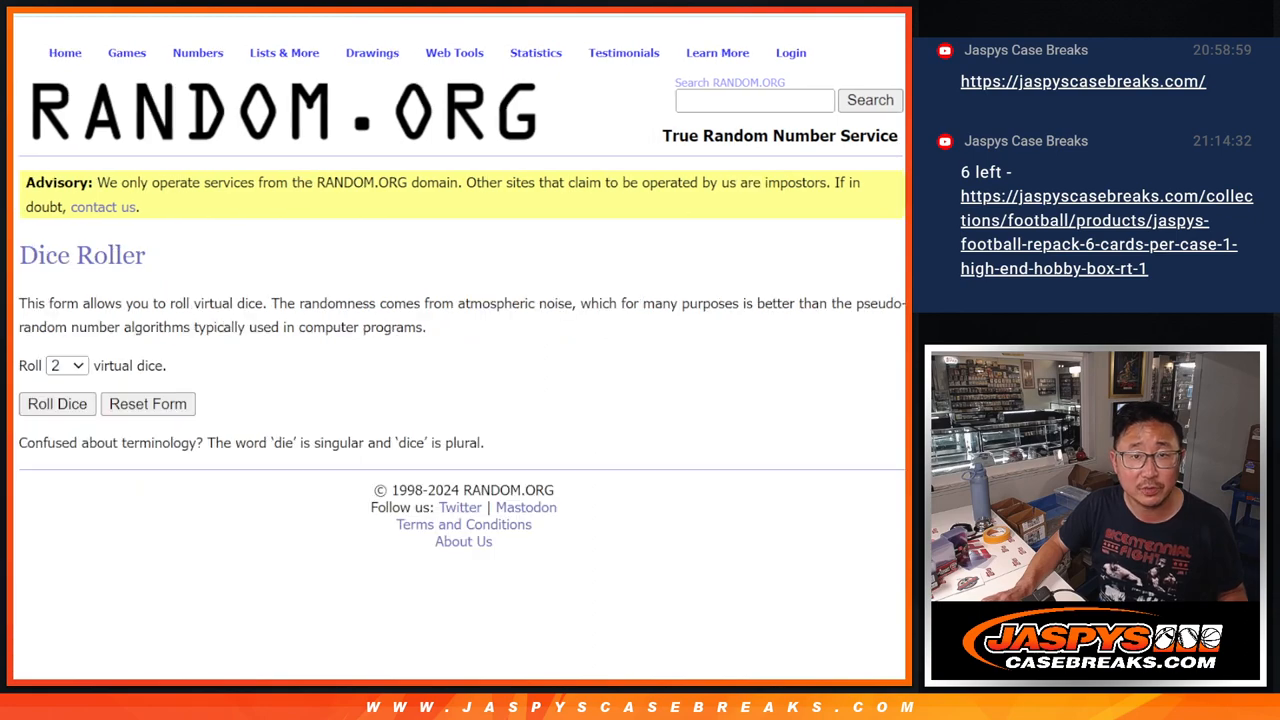
Step: Shuffle the 22-name list in the List Randomizer up to 8 times and review entries 1–10
click(56, 404)
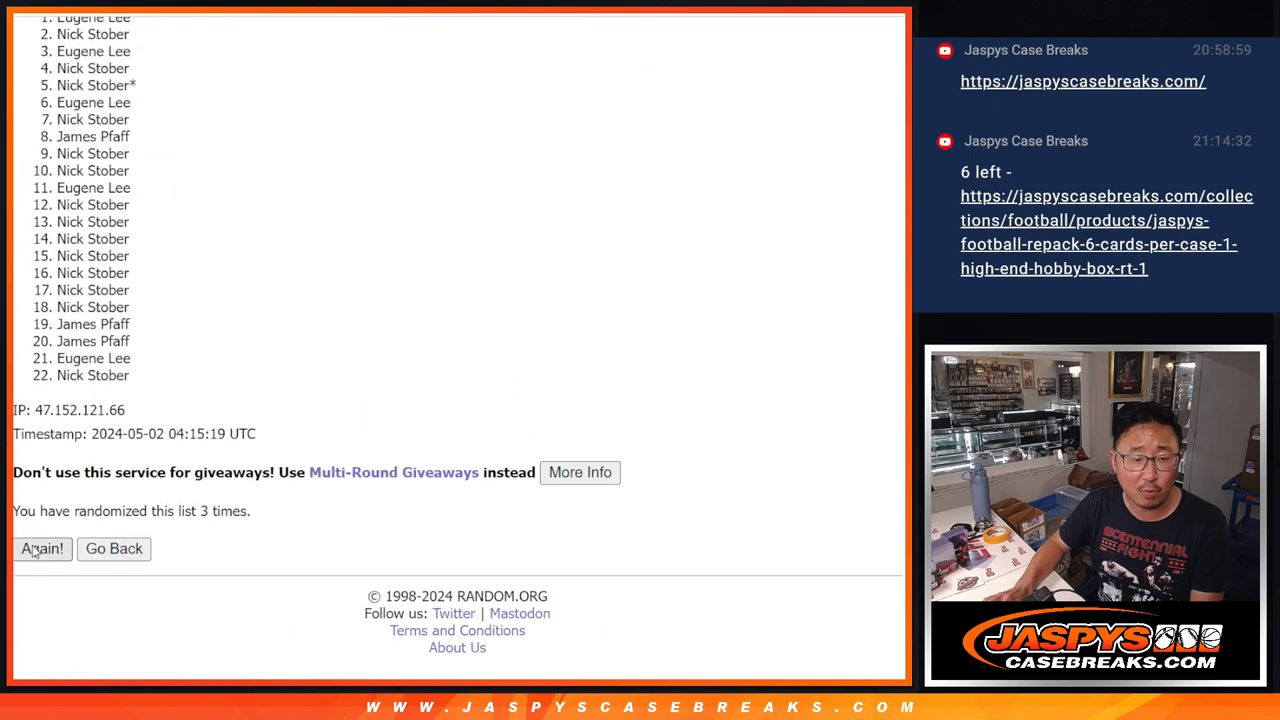
click(42, 548)
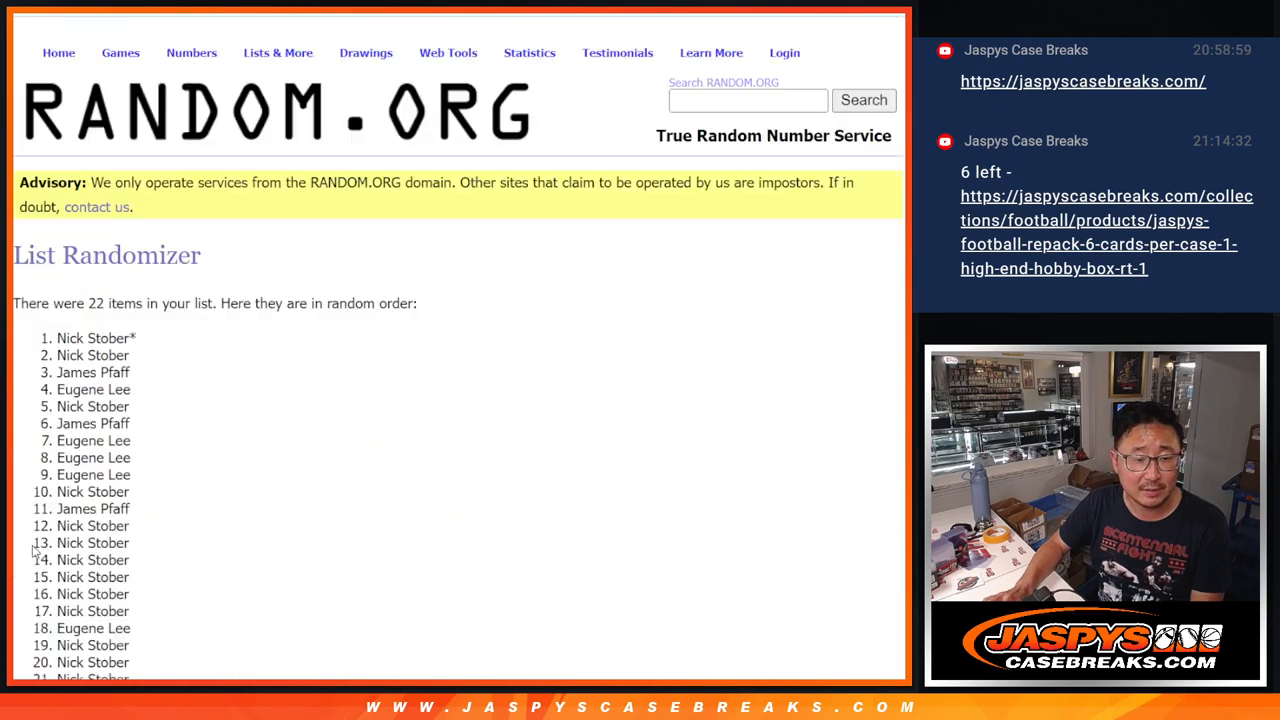
scroll(down, 3)
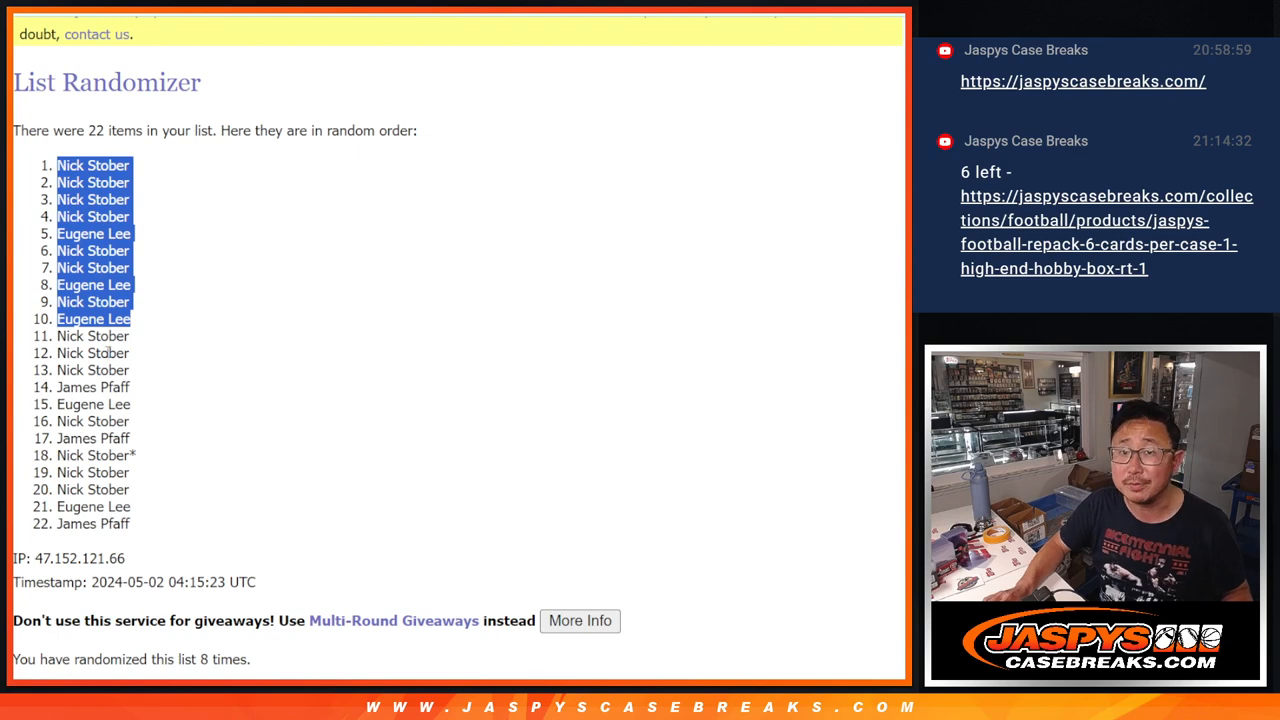
scroll(down, 3)
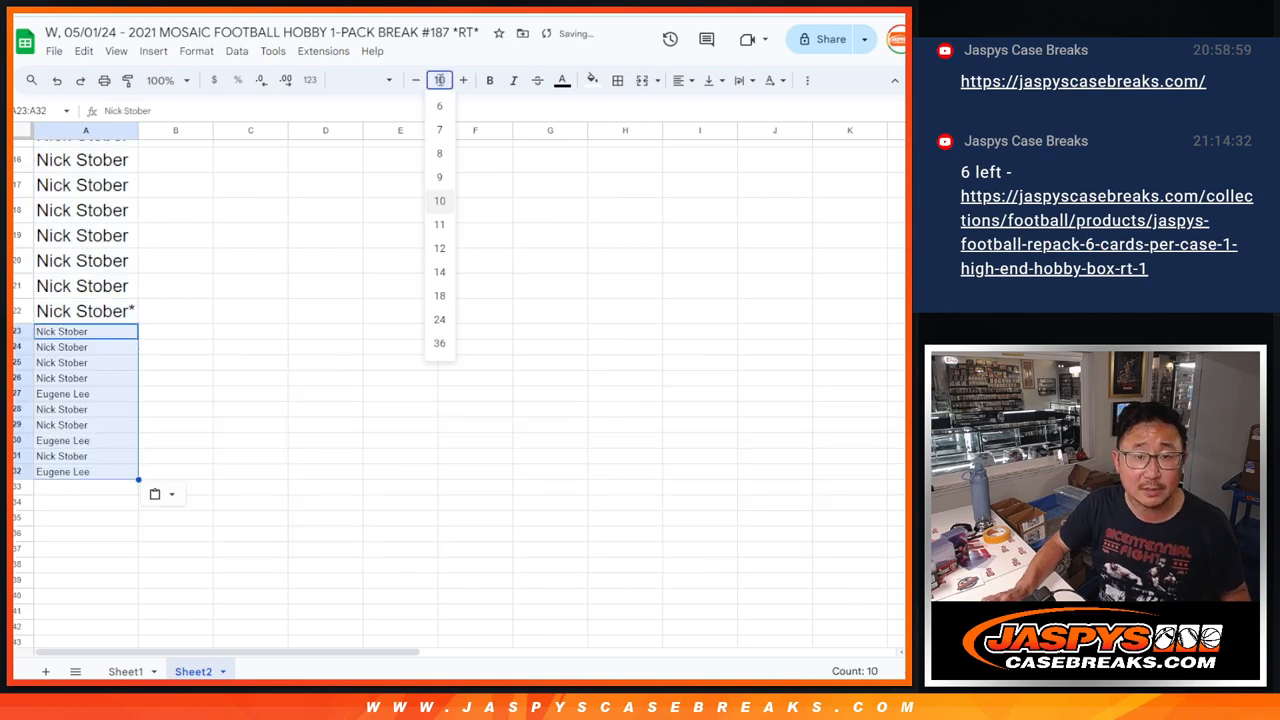
Step: Set the pasted names to font size 12 and mark each picked name with a '*' symbol
click(440, 248)
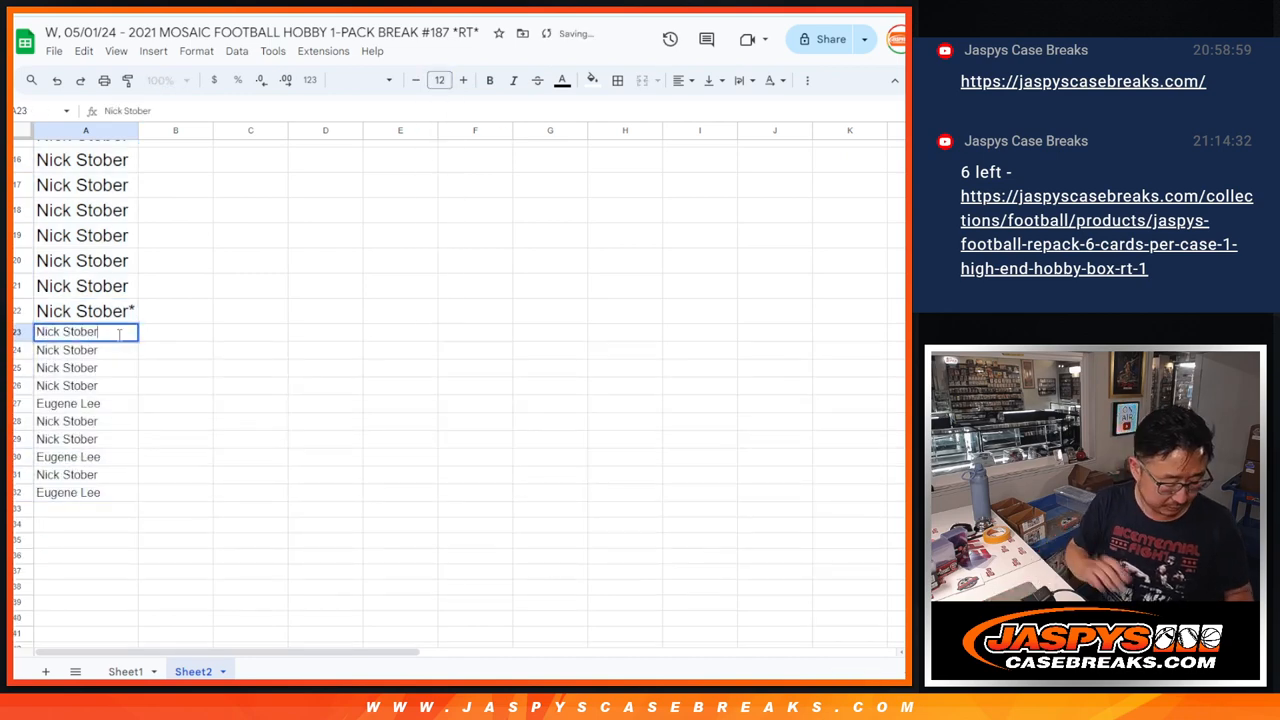
text(*)
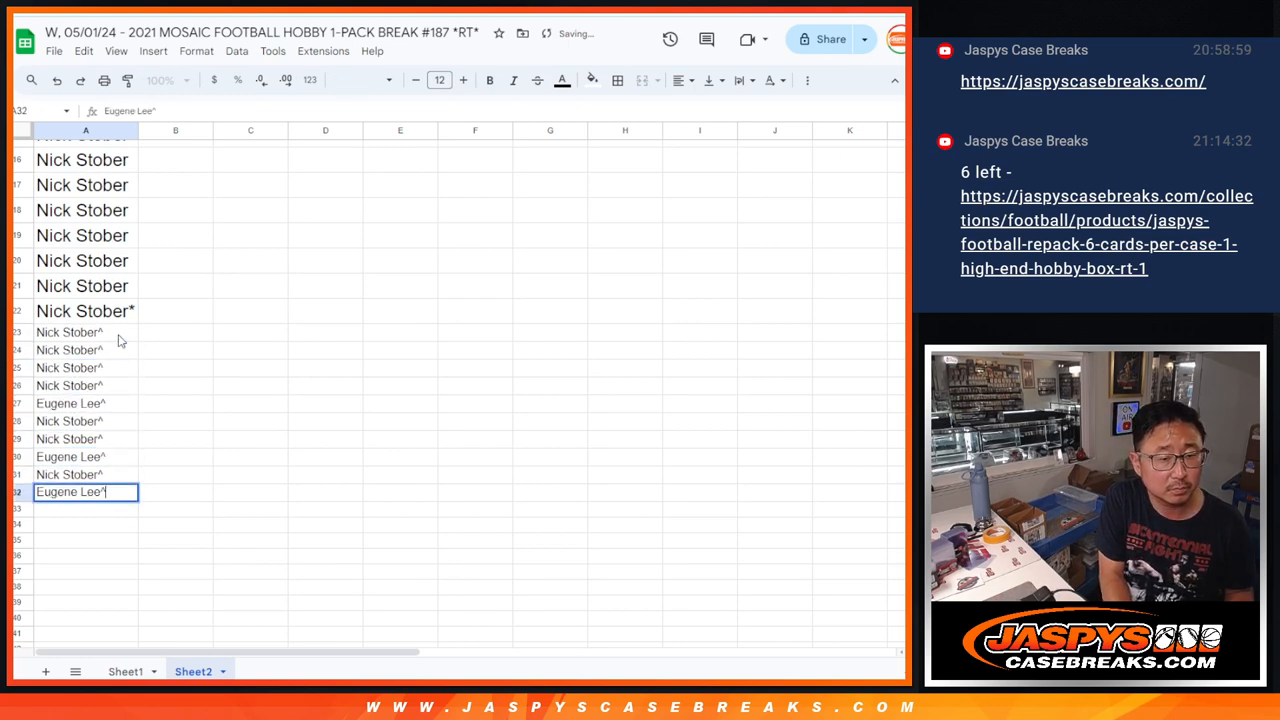
key(Enter)
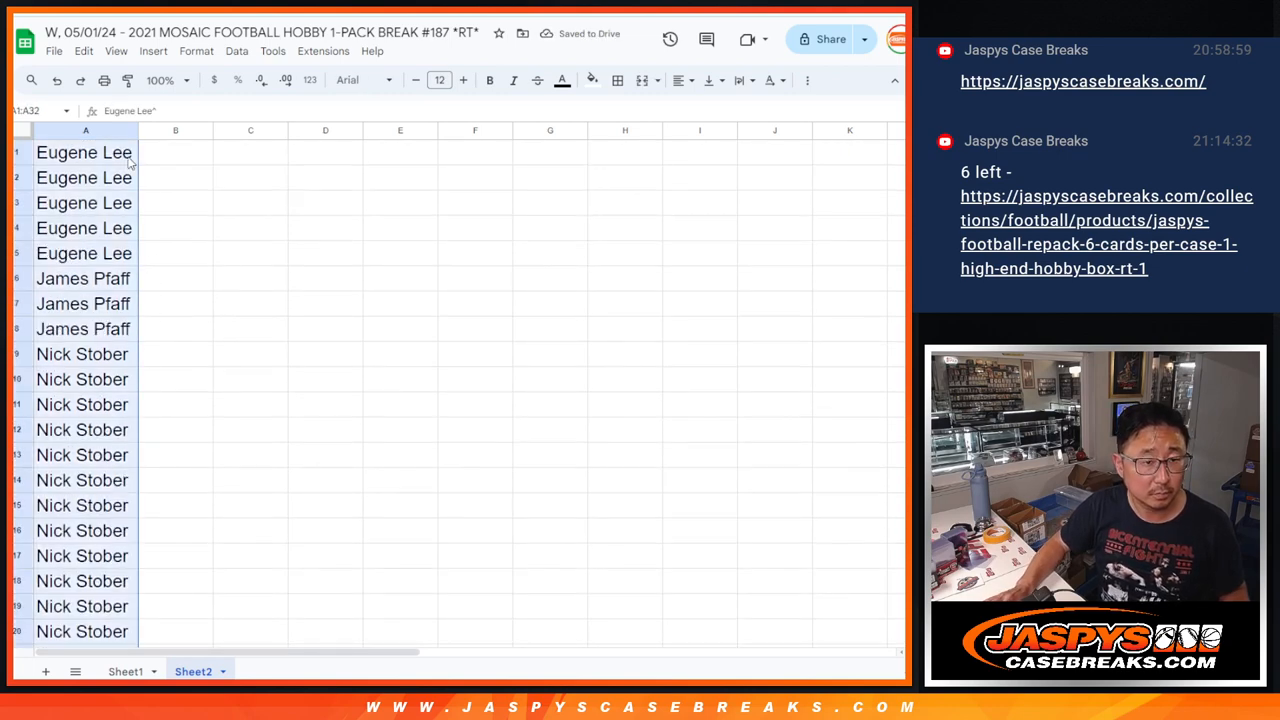
click(126, 672)
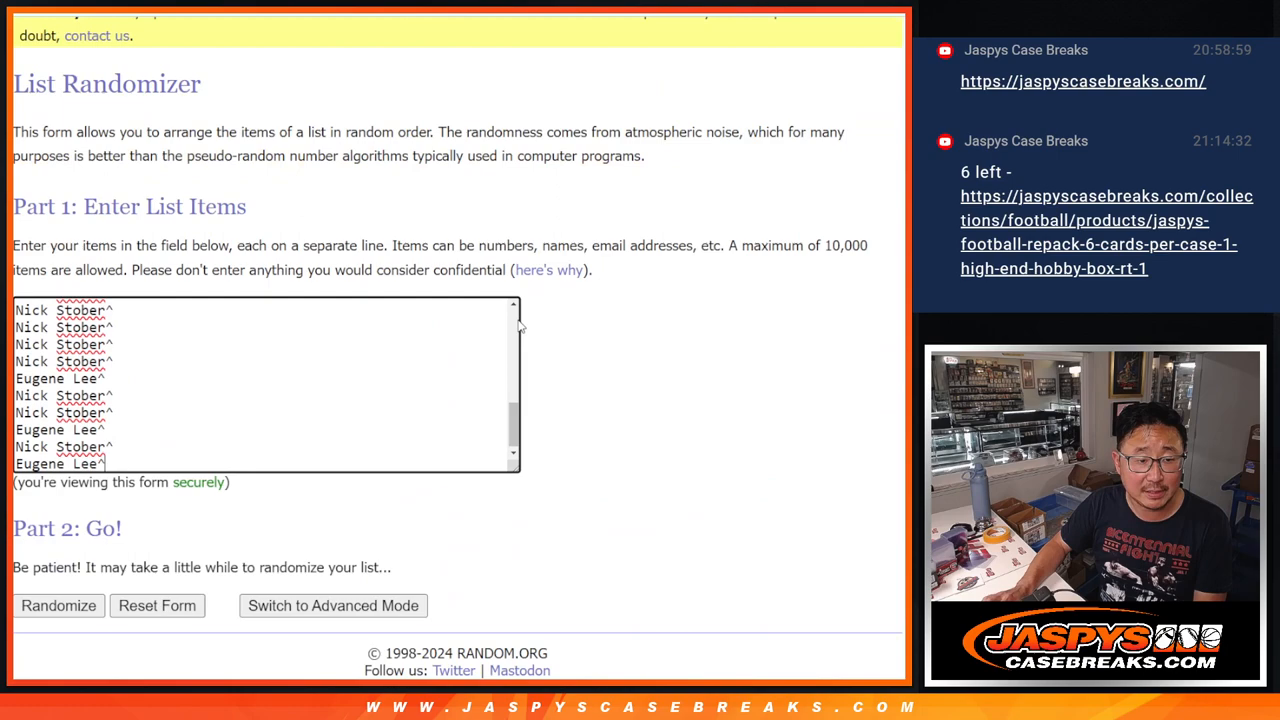
Step: Shuffle the 32-name list repeatedly, review the results, and return to the entry form for the NFL teams
scroll(down, 3)
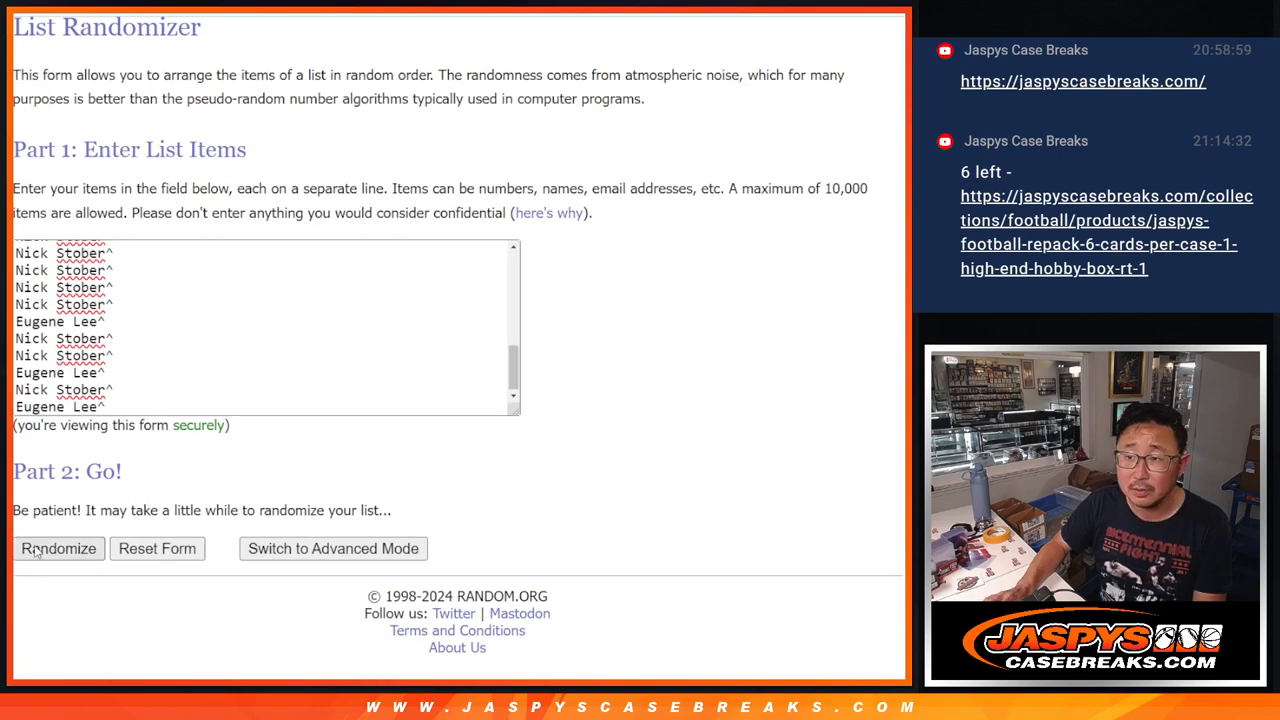
click(58, 548)
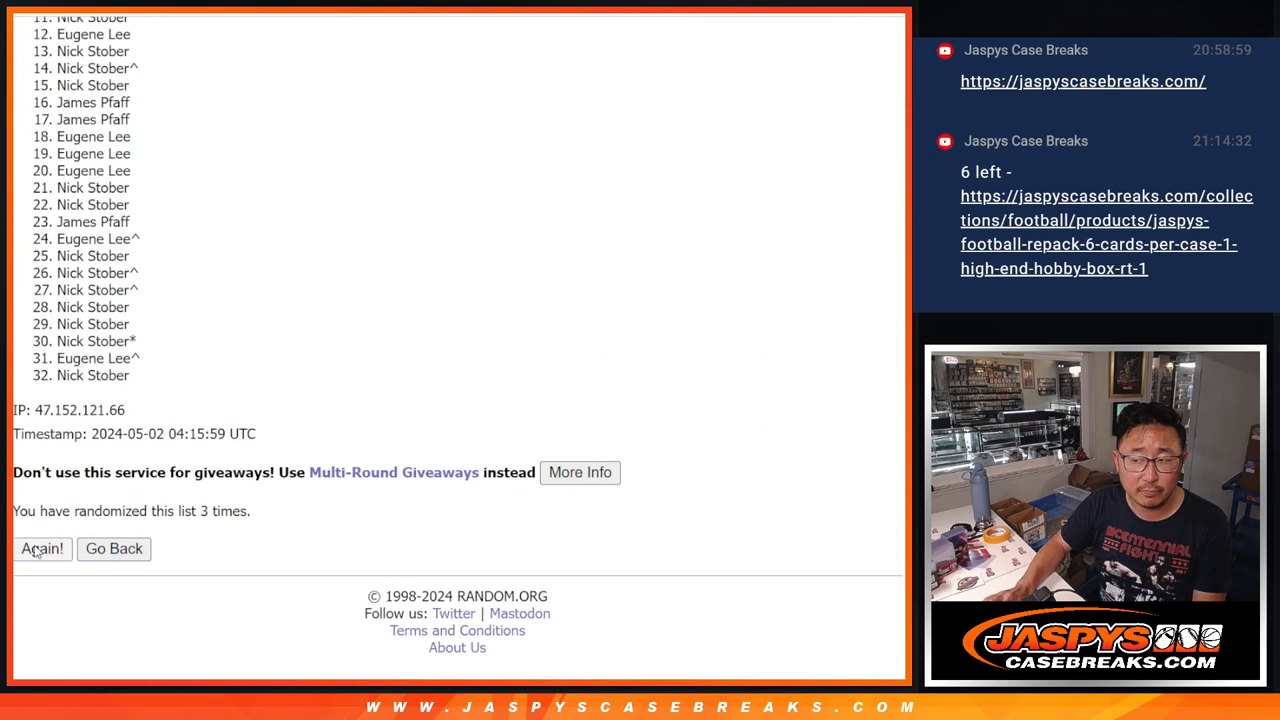
click(42, 548)
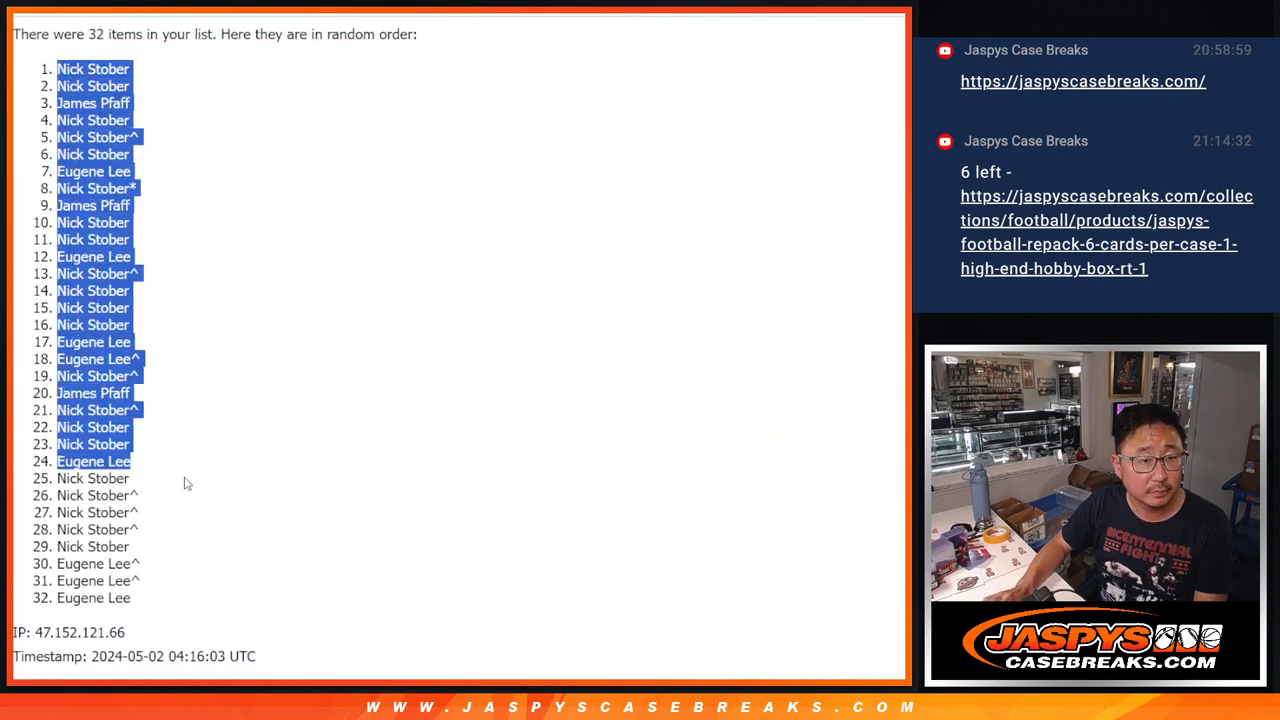
scroll(down, 3)
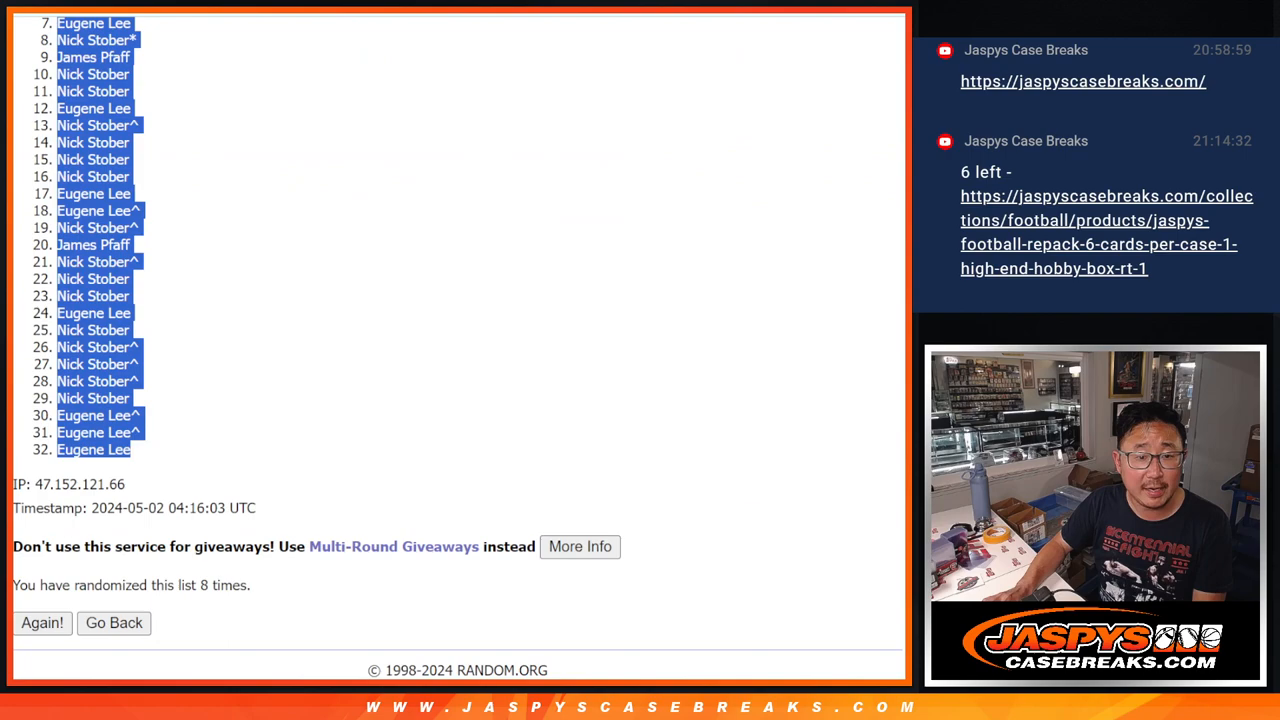
click(112, 624)
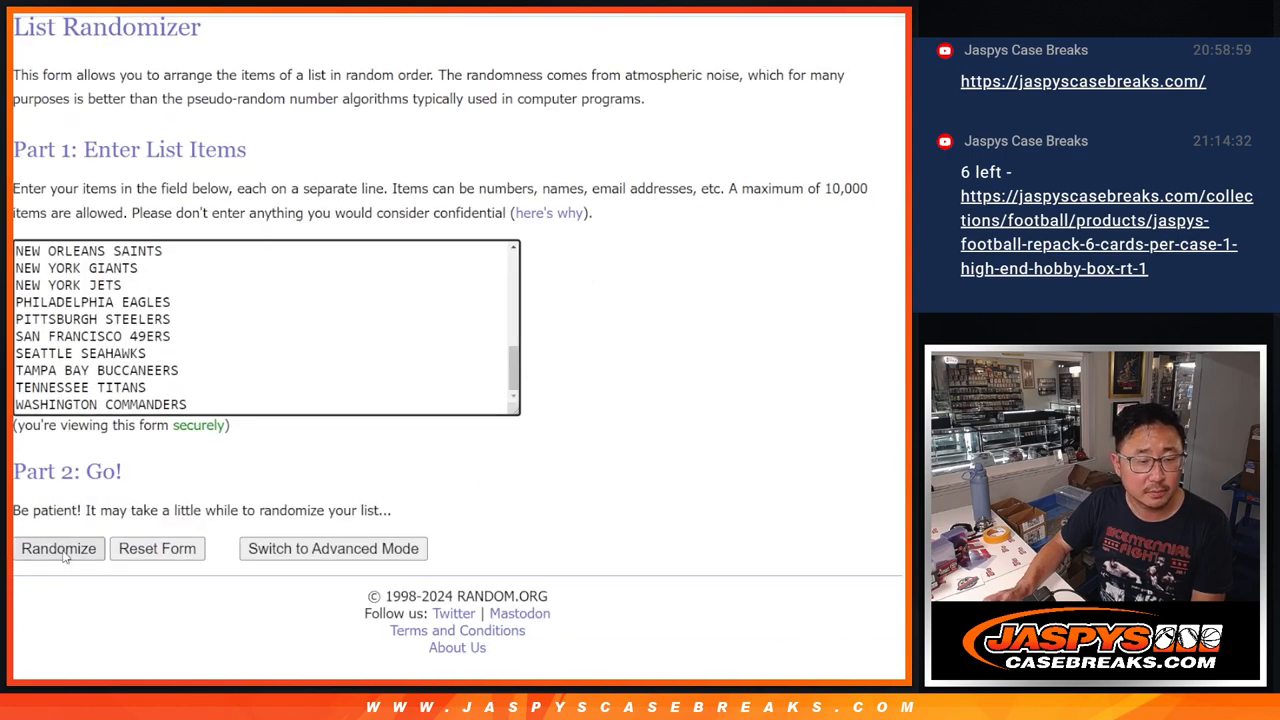
Step: Randomize the 32 NFL teams list and reshuffle it twice more
click(58, 548)
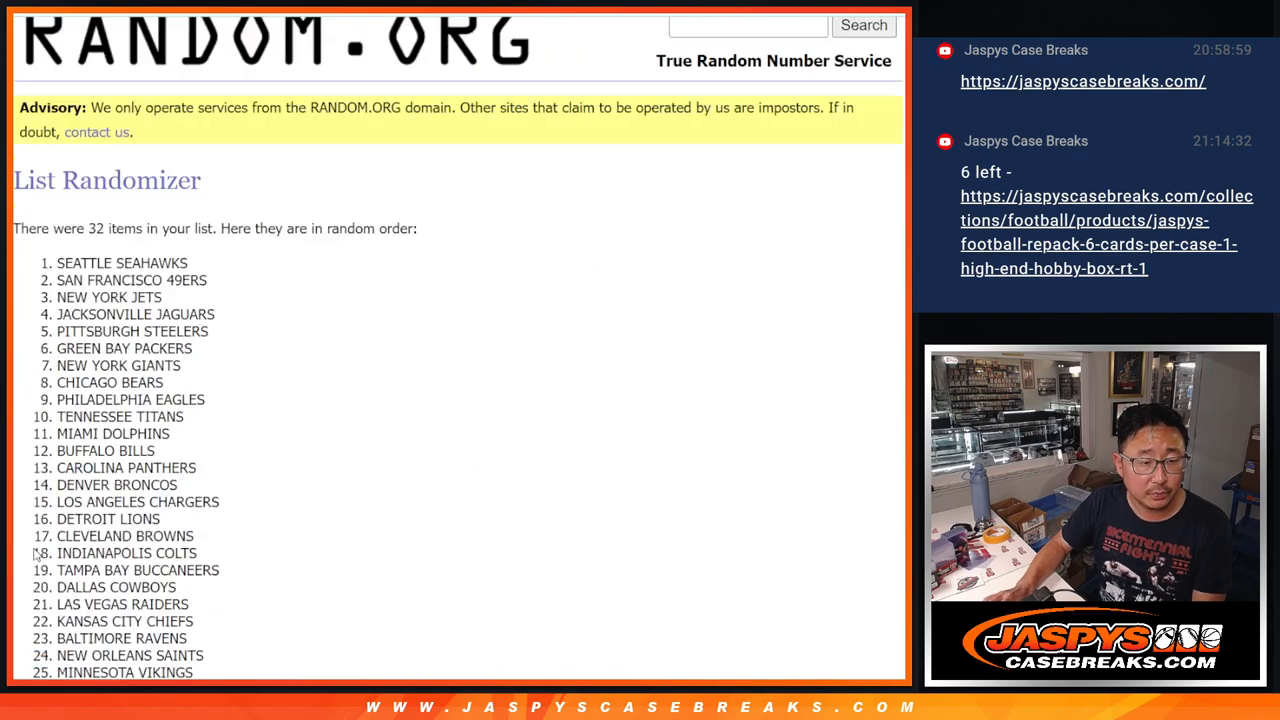
click(42, 548)
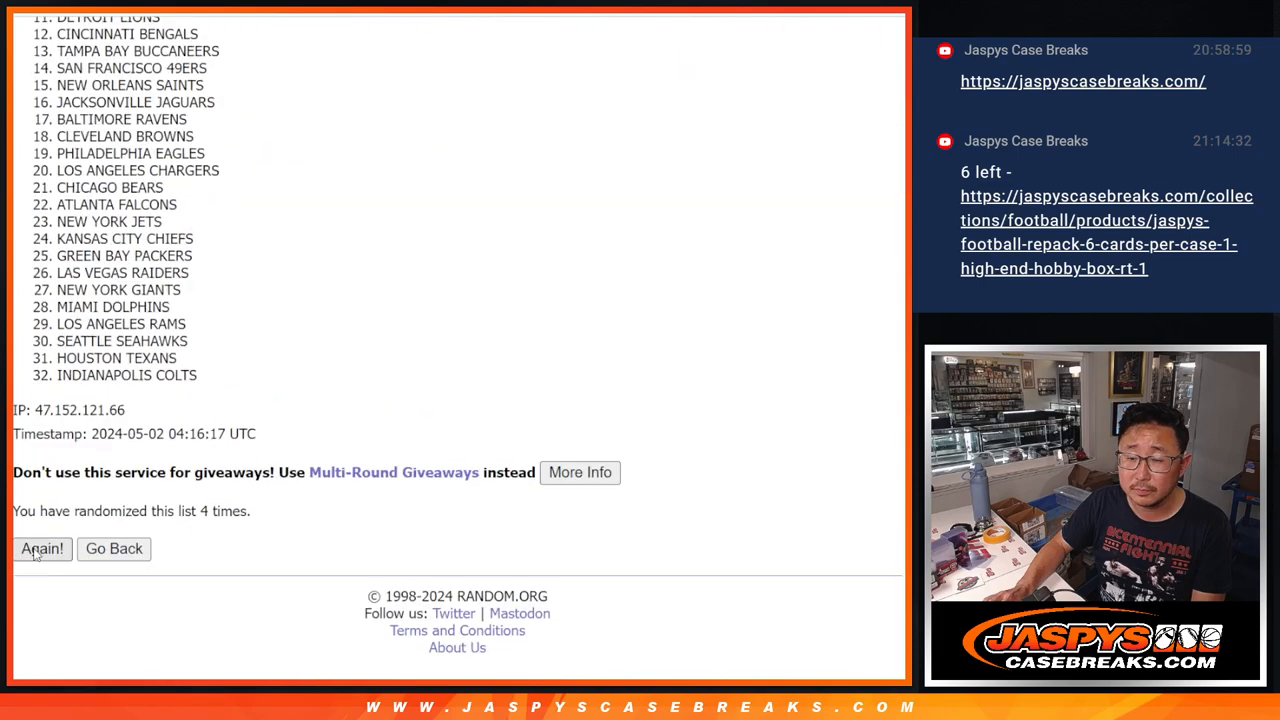
click(42, 548)
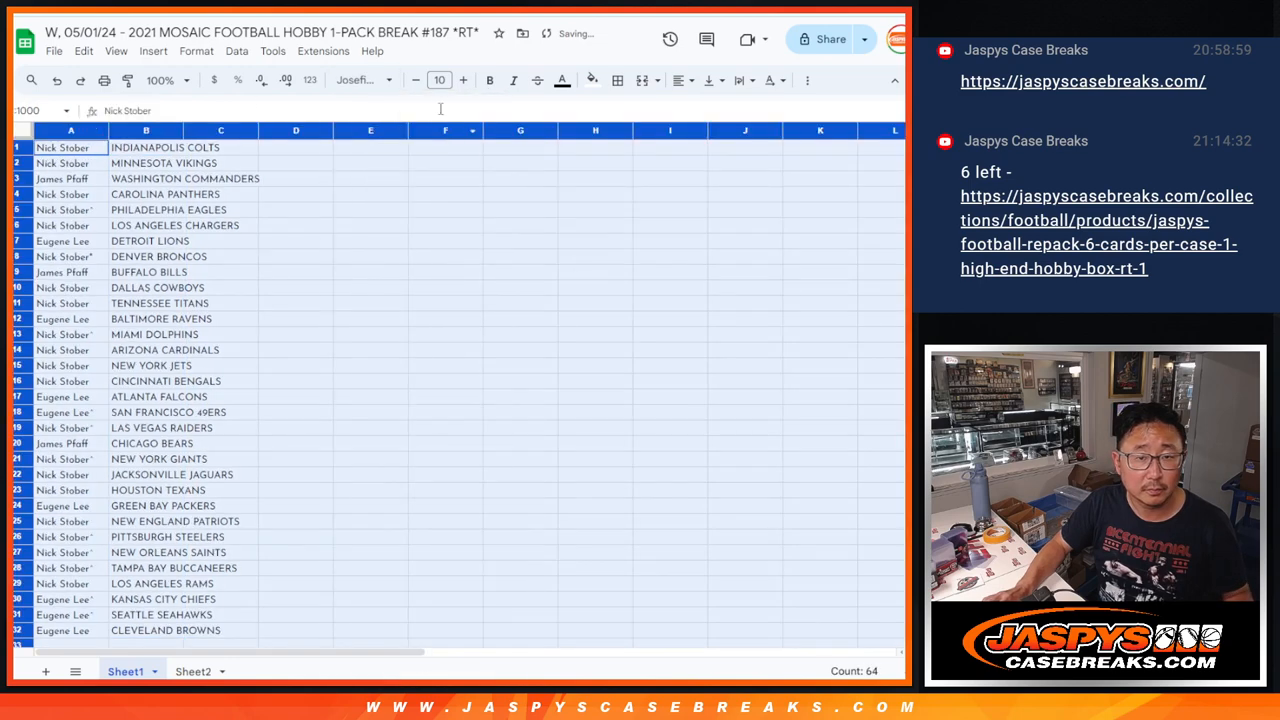
Step: Zoom the sheet to 150% to check the name–team pairs, then shrink it so all rows fit
click(170, 80)
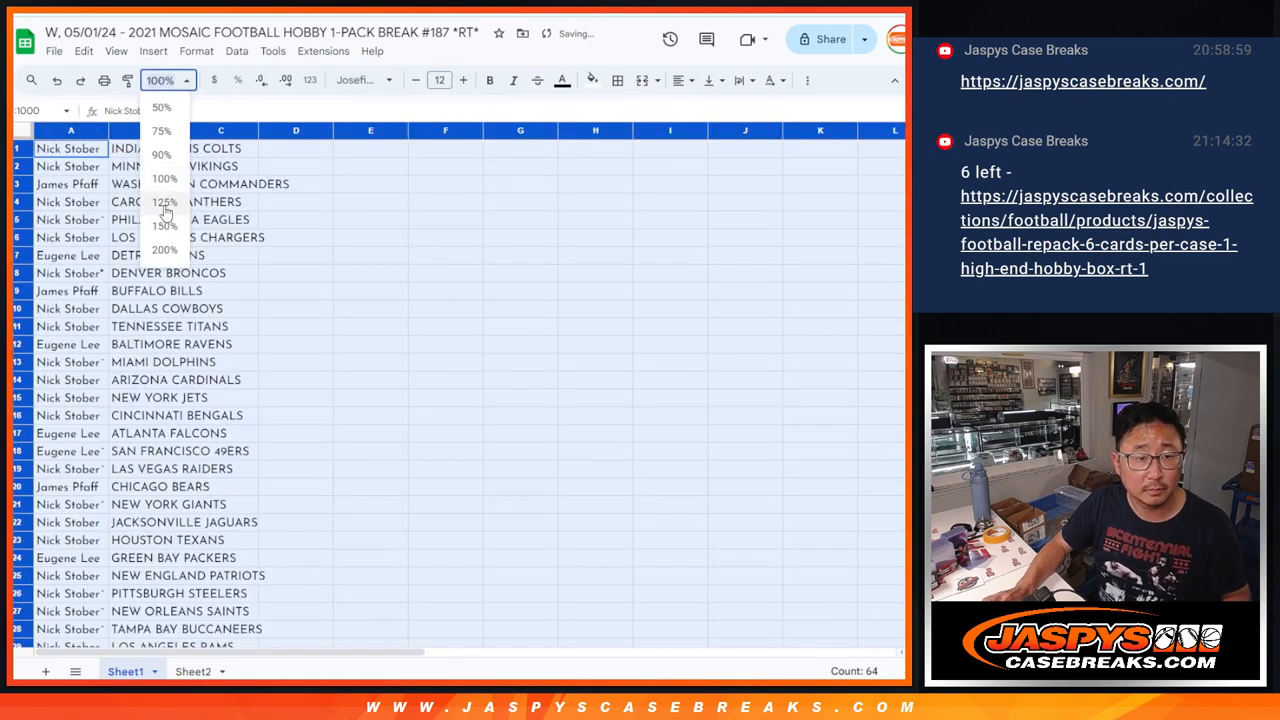
click(162, 224)
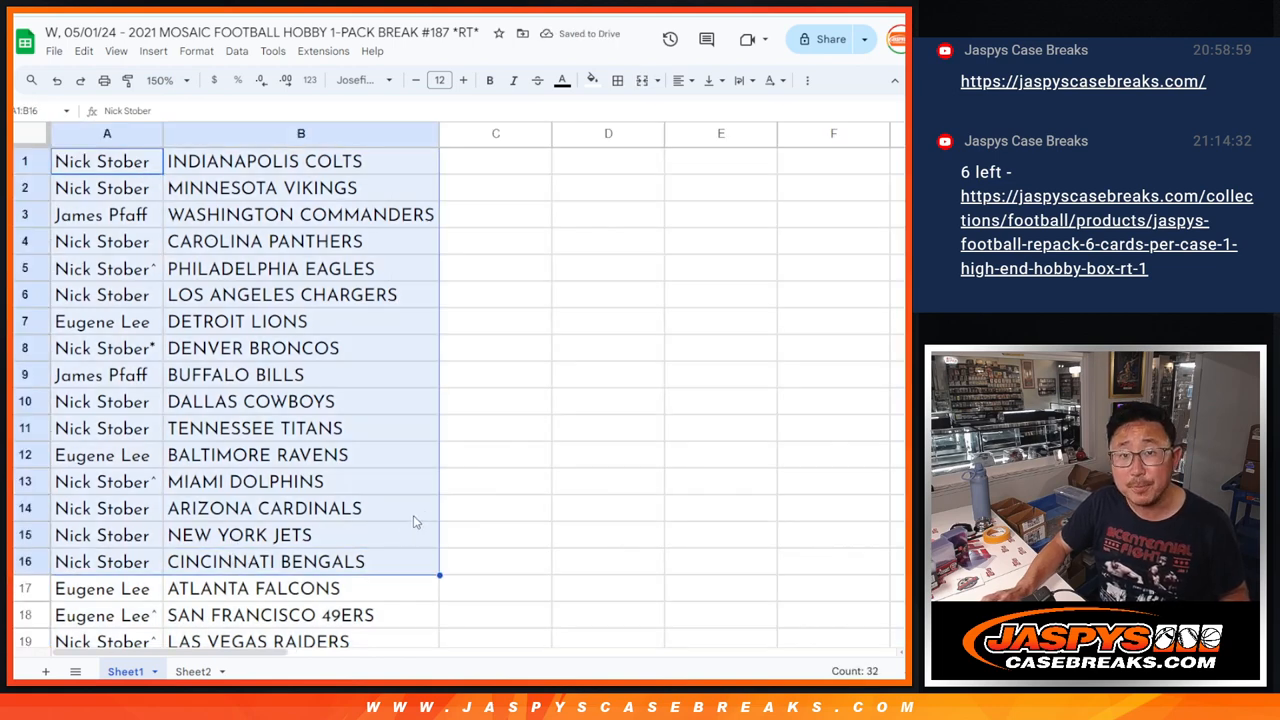
scroll(down, 3)
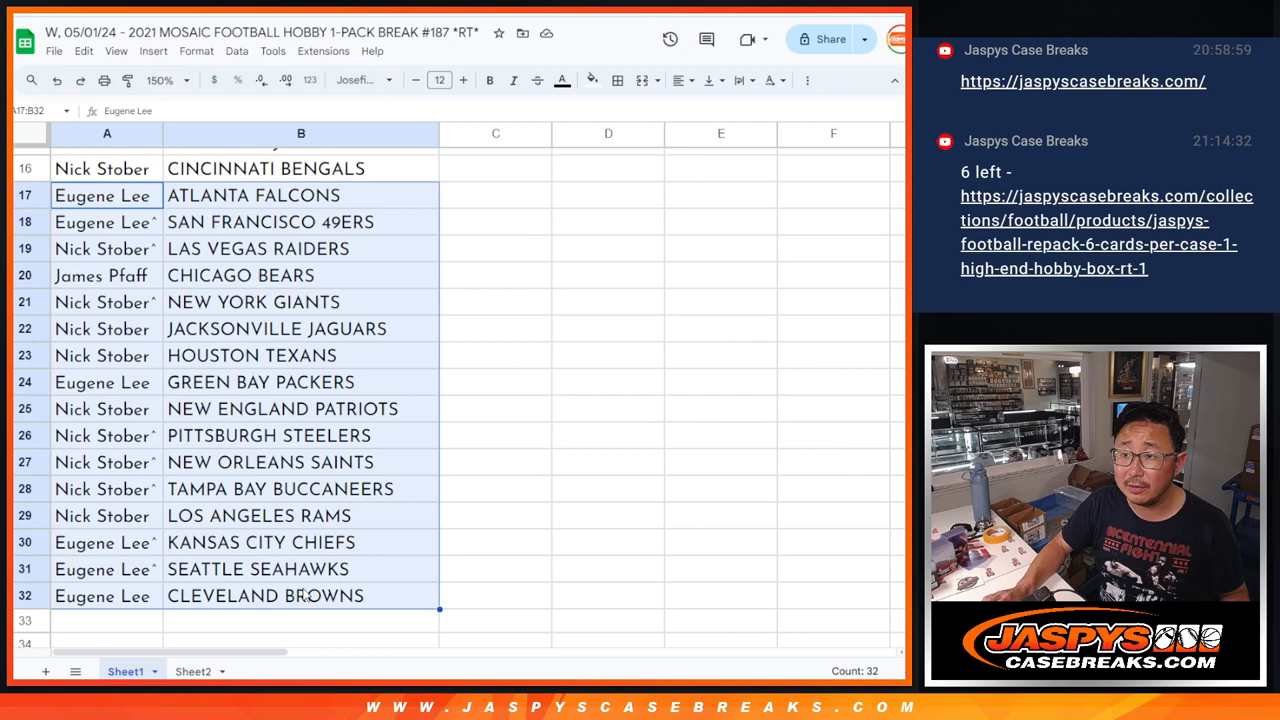
click(164, 80)
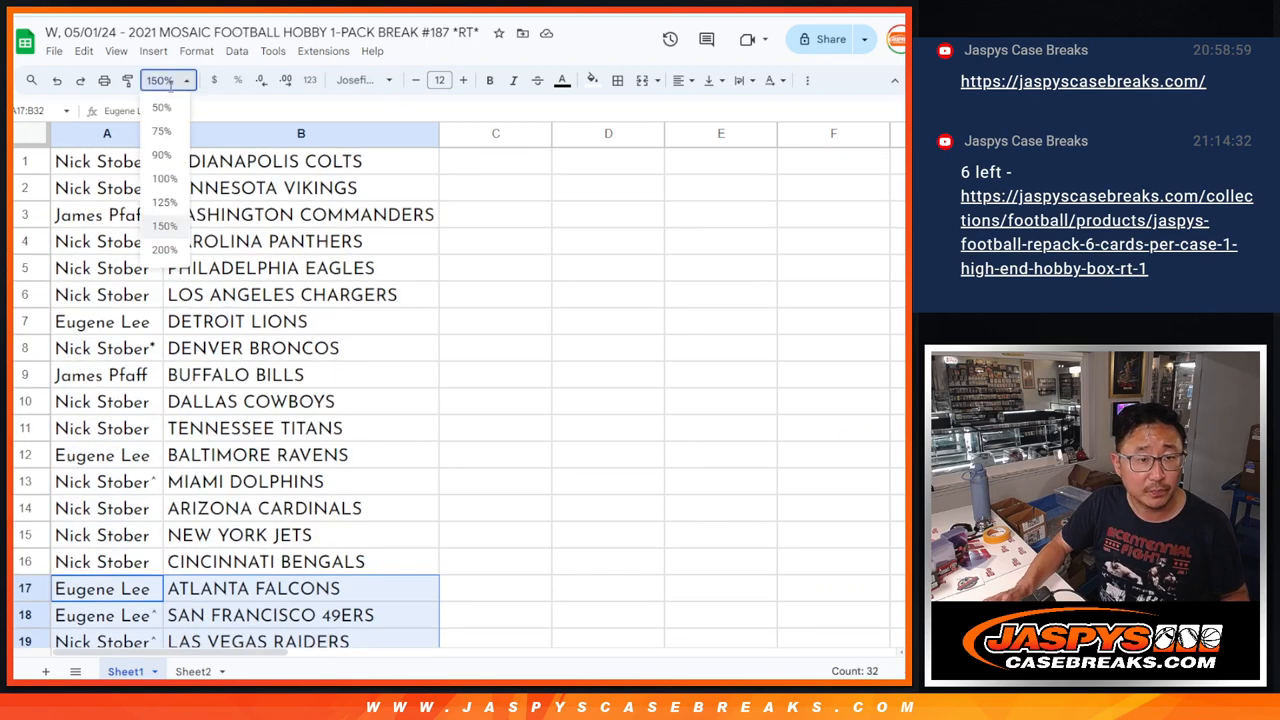
click(160, 156)
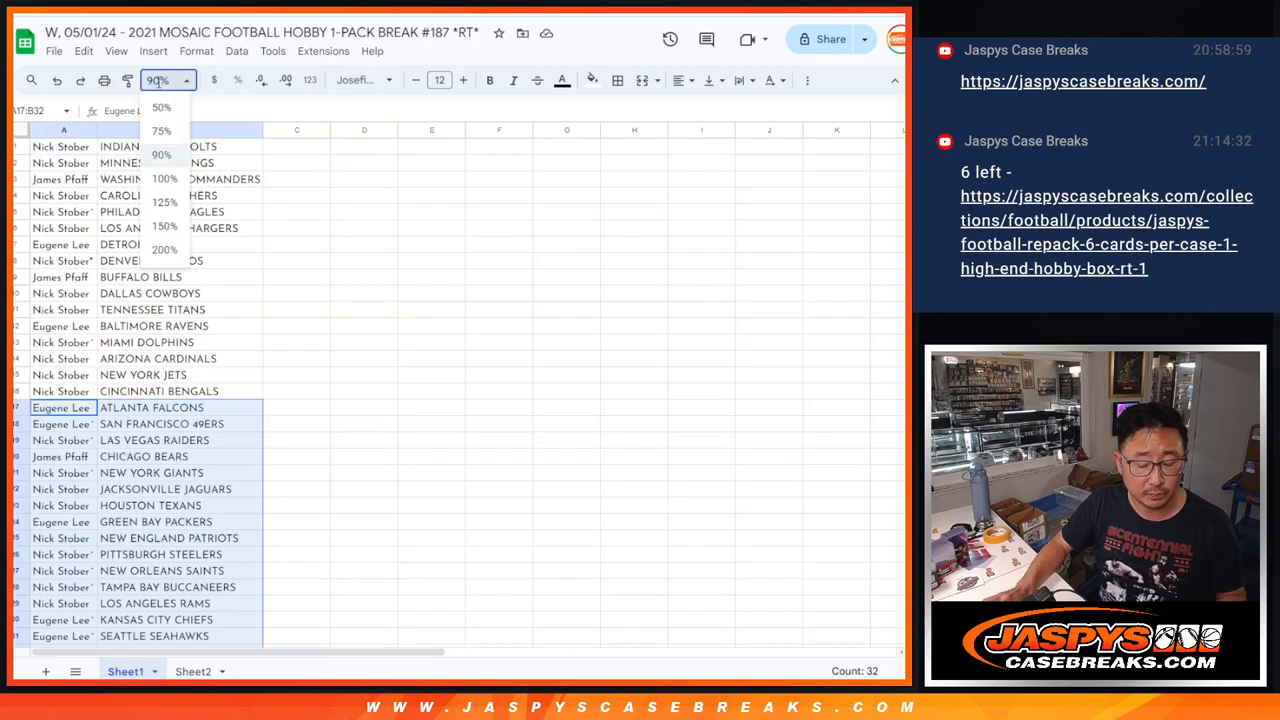
Step: Sort the sheet A to Z by the team column B and bring up the print settings
right_click(156, 130)
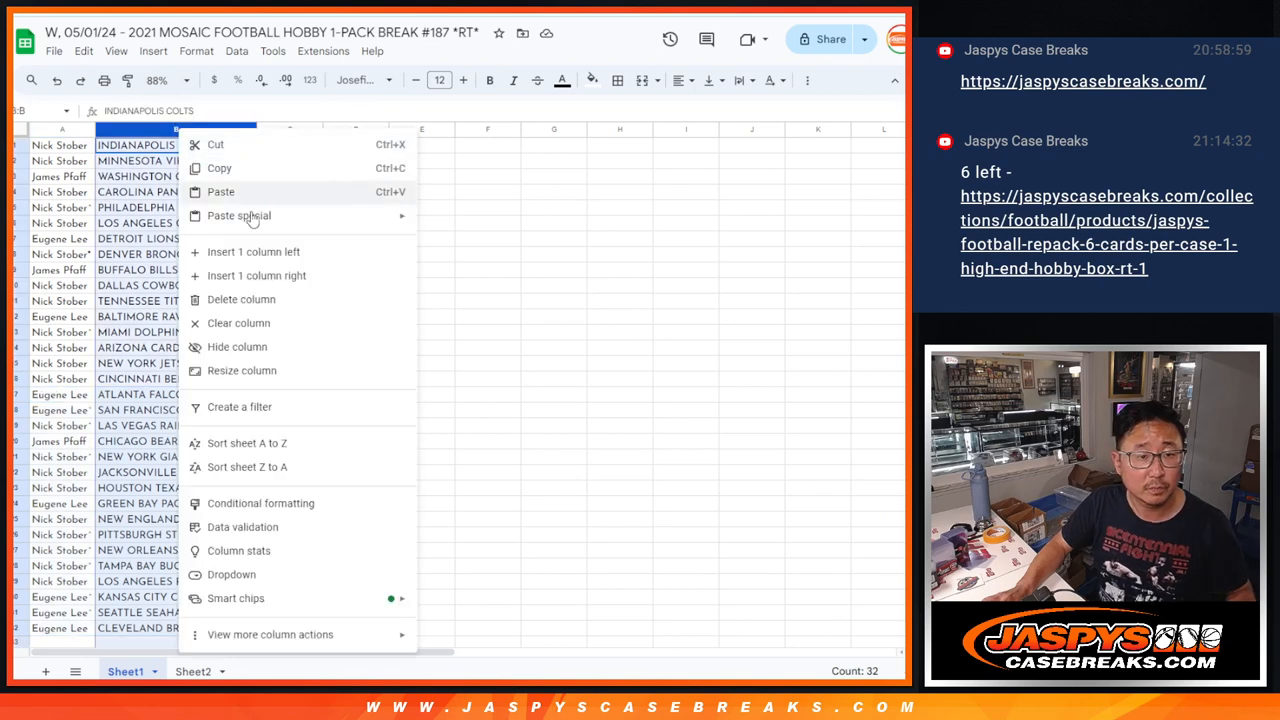
click(246, 444)
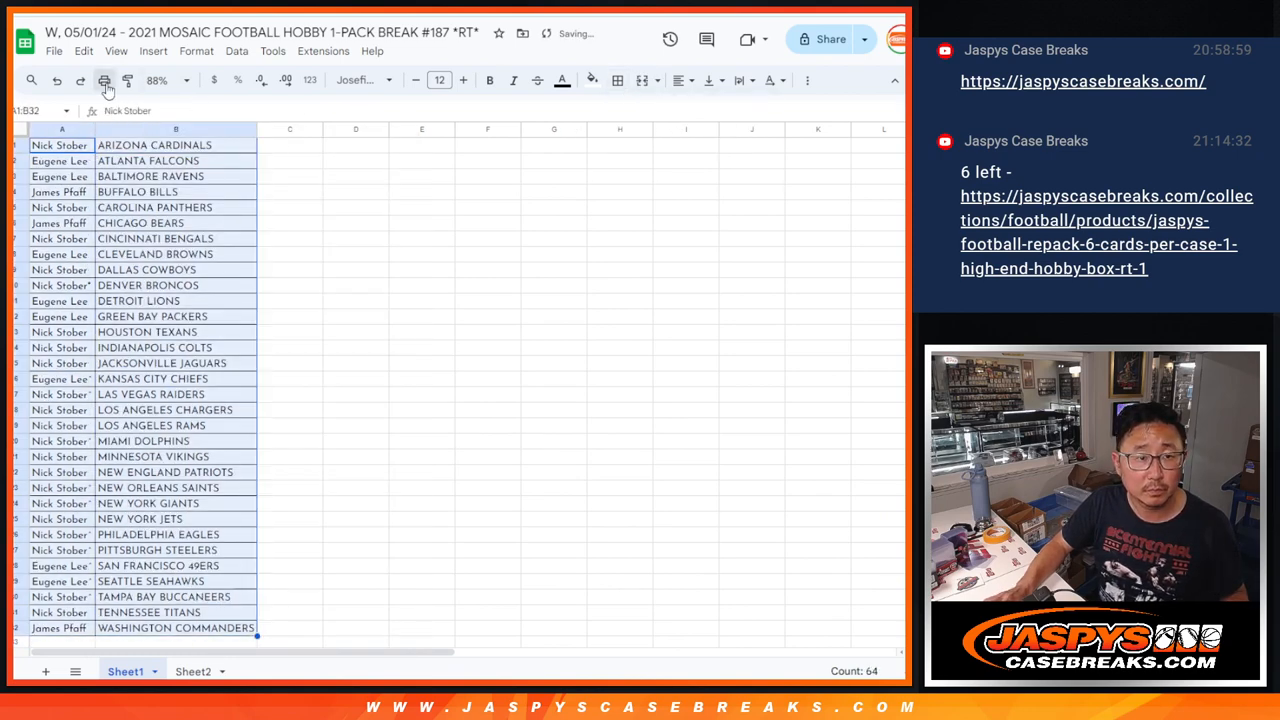
click(100, 78)
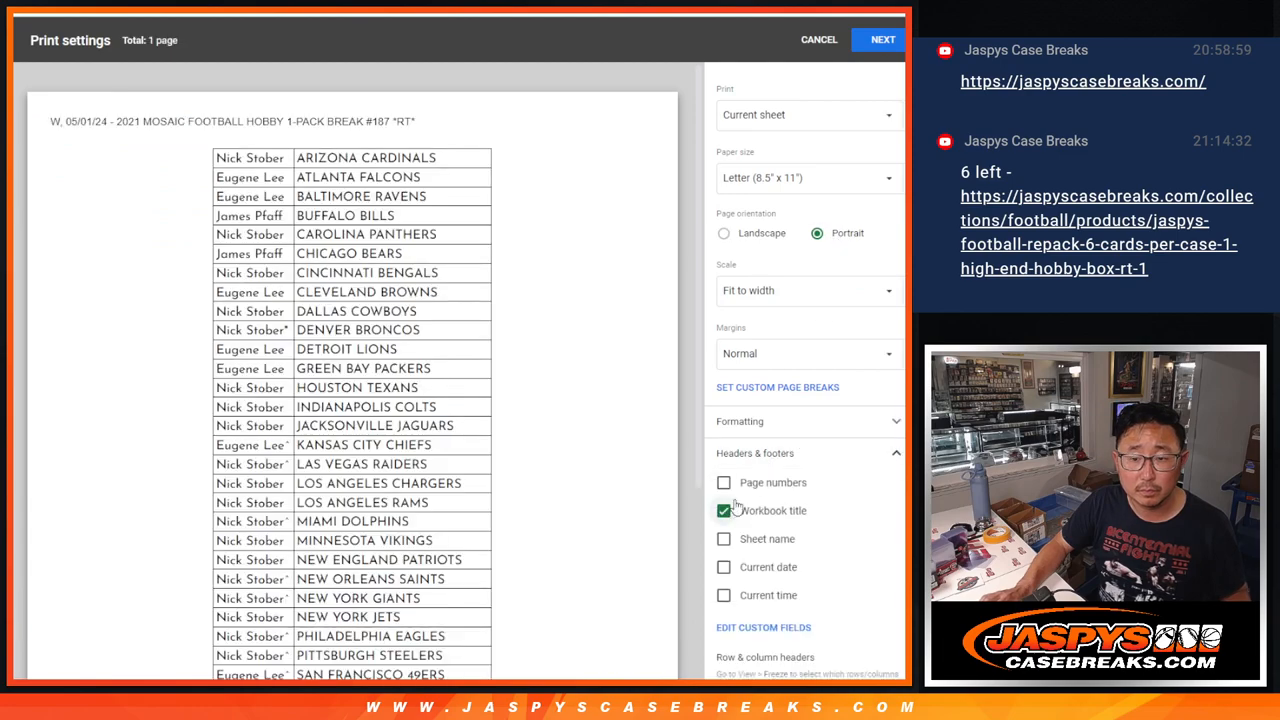
Step: Toggle the workbook title header option in the Print settings
click(880, 38)
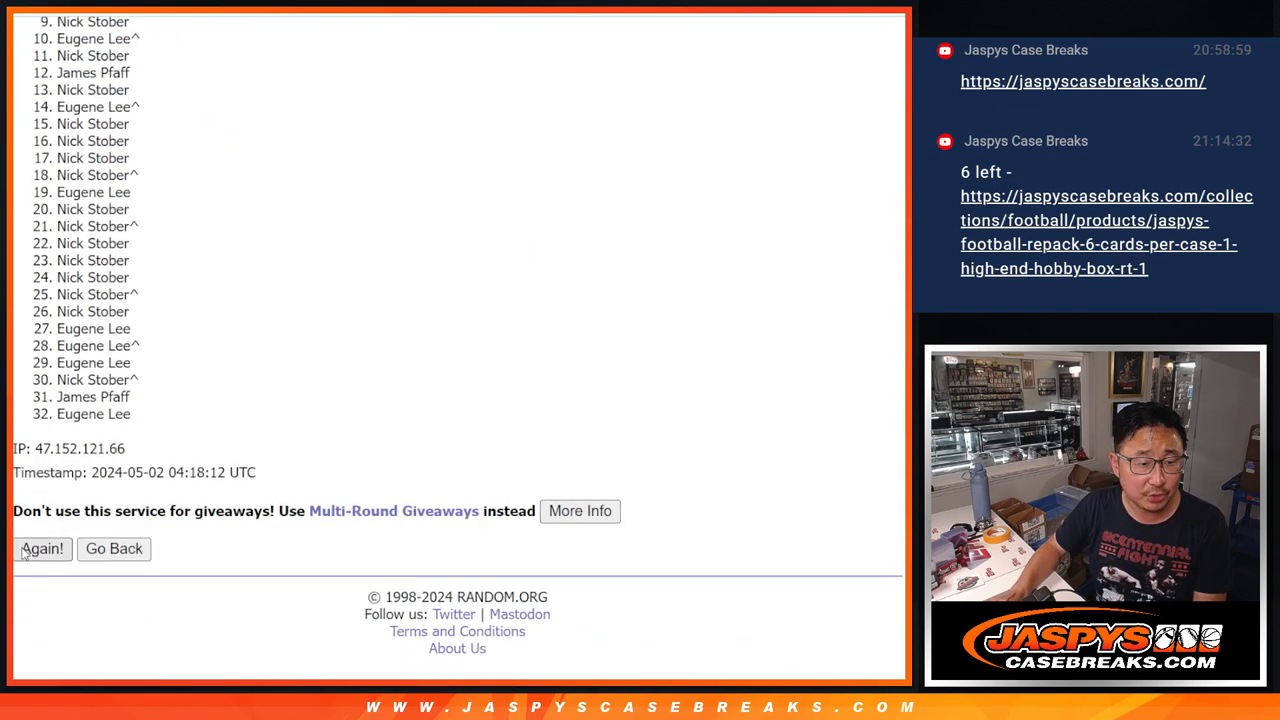
Step: Reshuffle the 32-name list toward 5 randomizations and review entries 1–5 for the repack spots
click(42, 548)
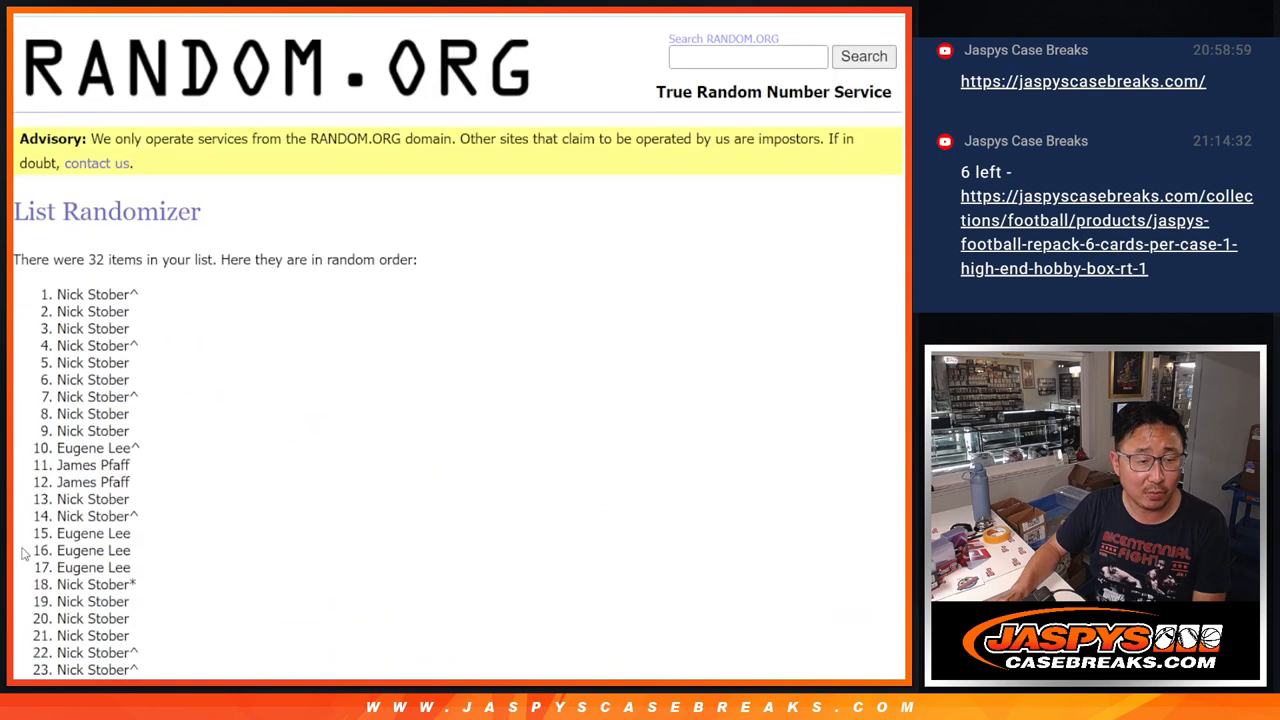
scroll(down, 3)
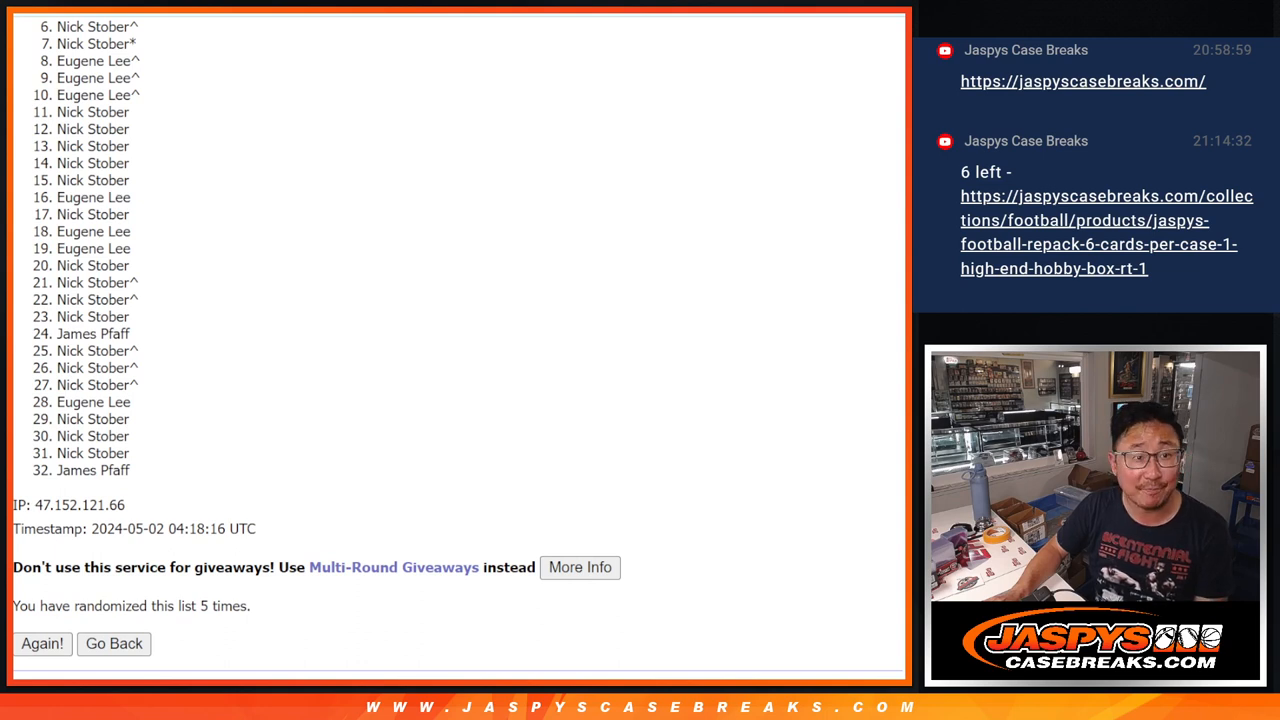
mouse_move(888, 312)
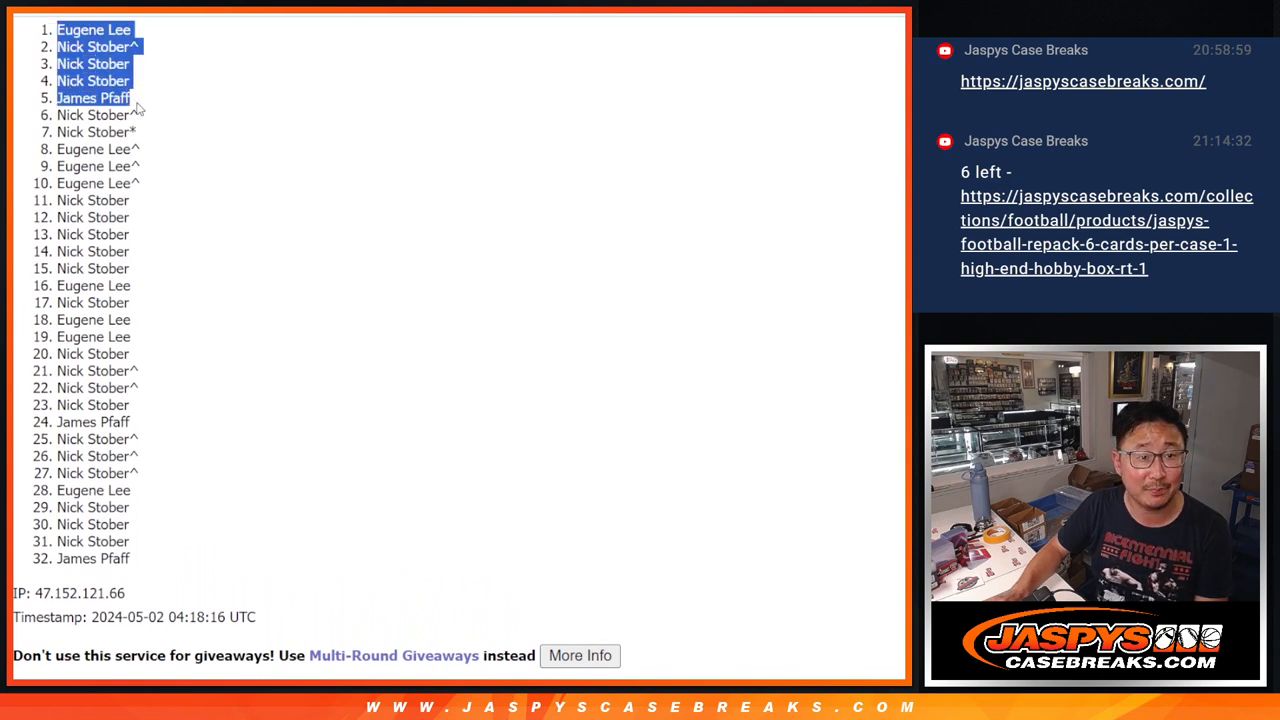
scroll(down, 3)
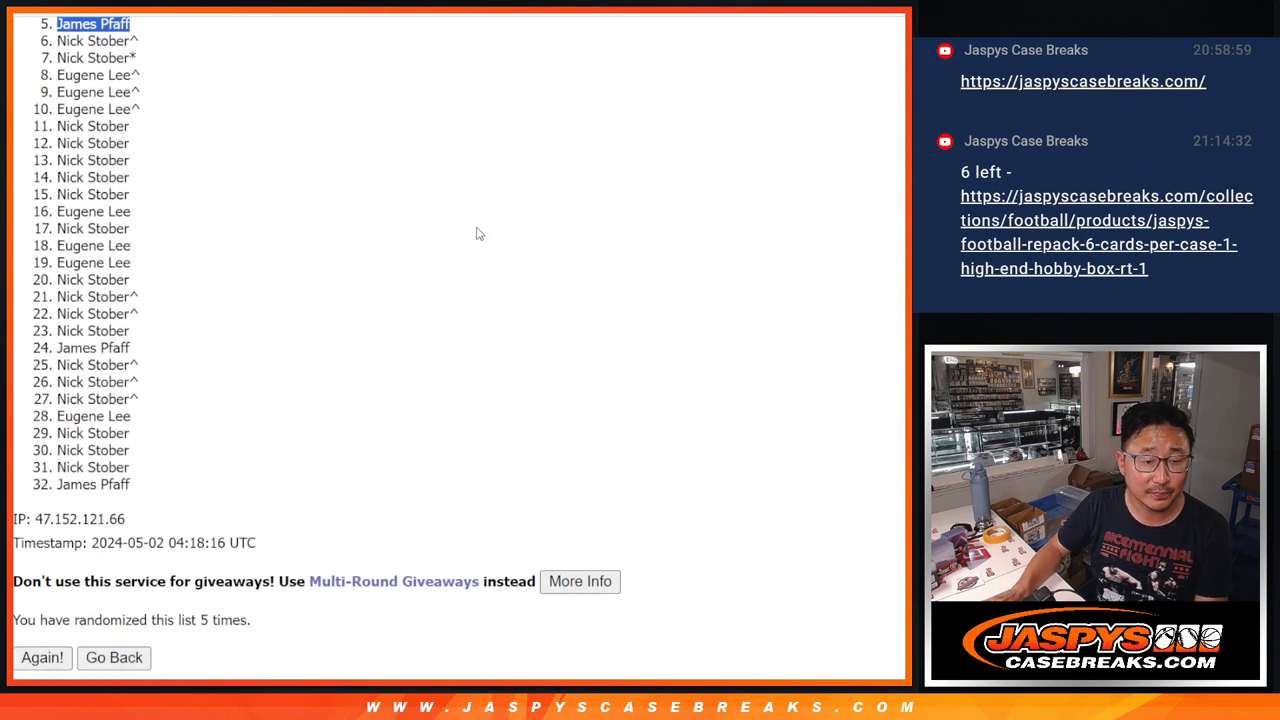